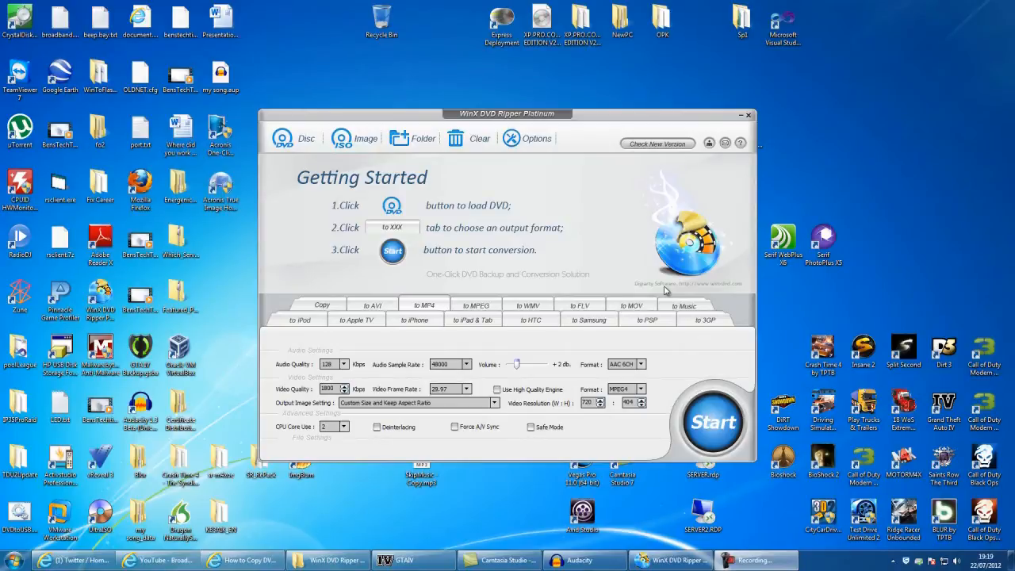
mouse_move(664, 325)
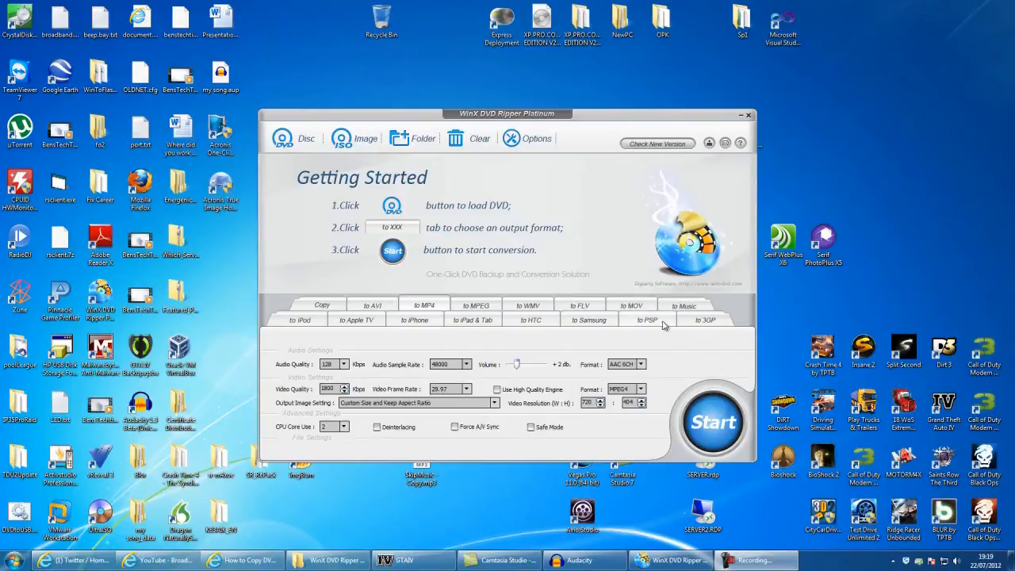
mouse_move(500, 123)
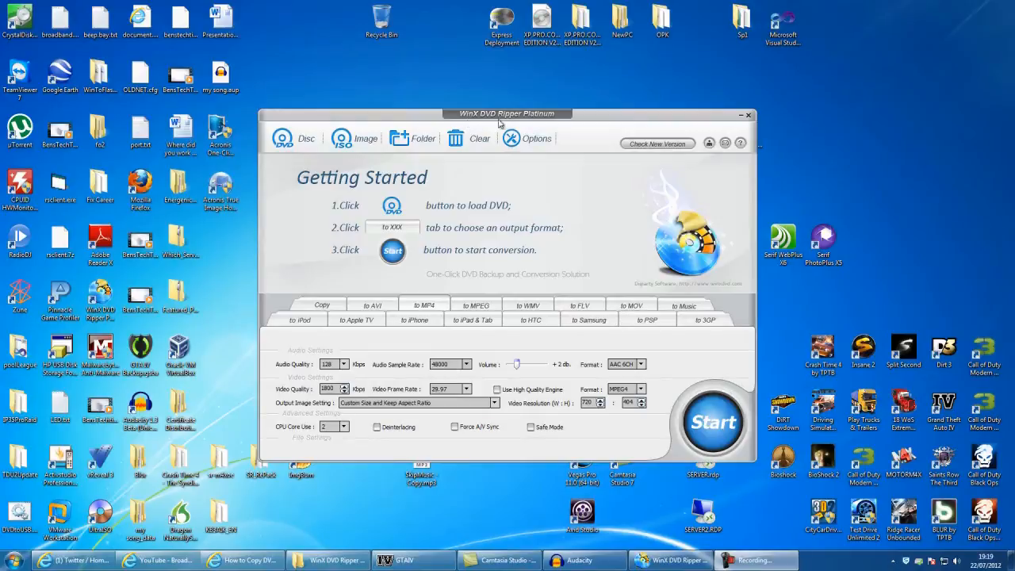
mouse_move(355, 82)
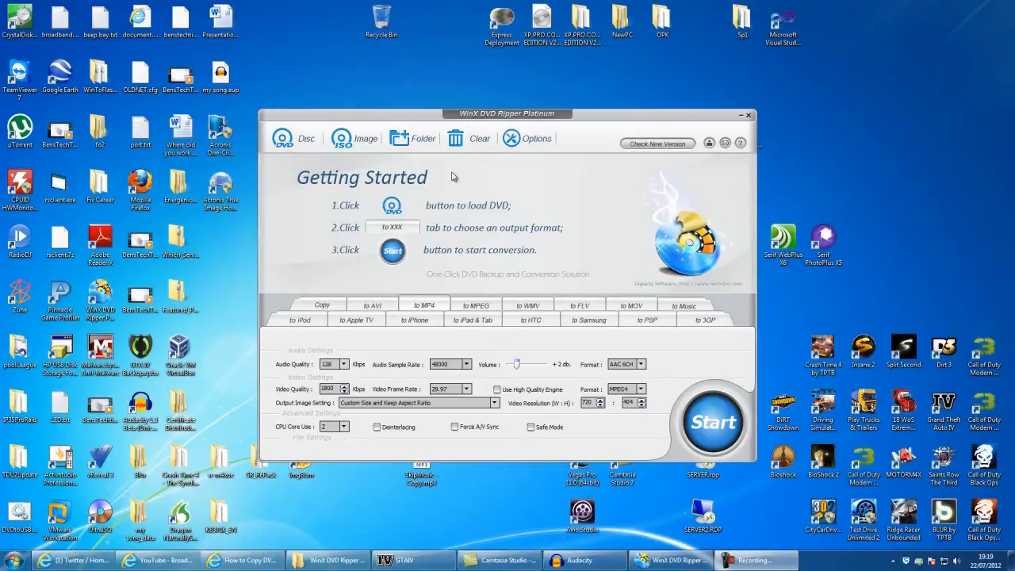
mouse_move(746, 103)
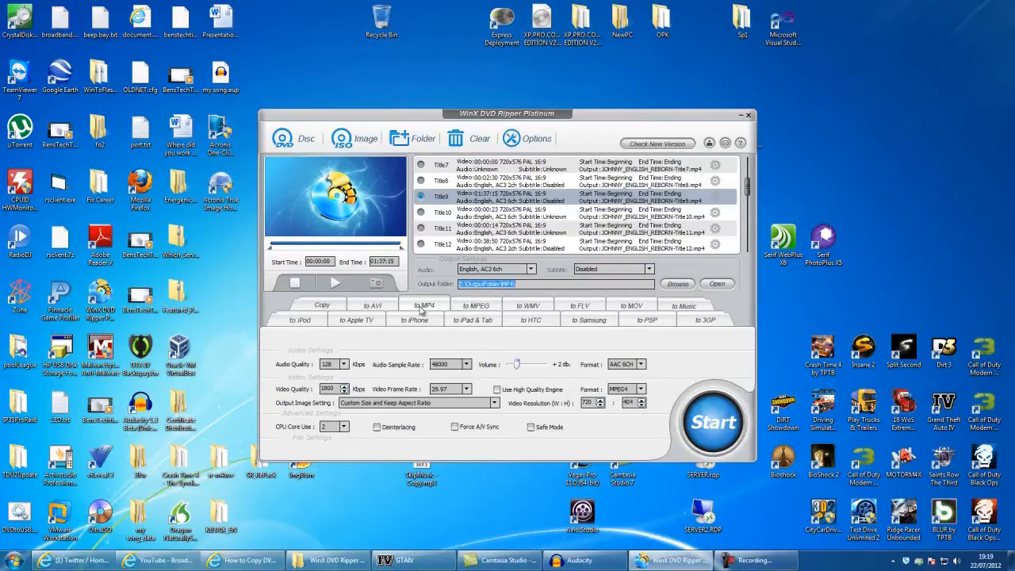
mouse_move(665, 465)
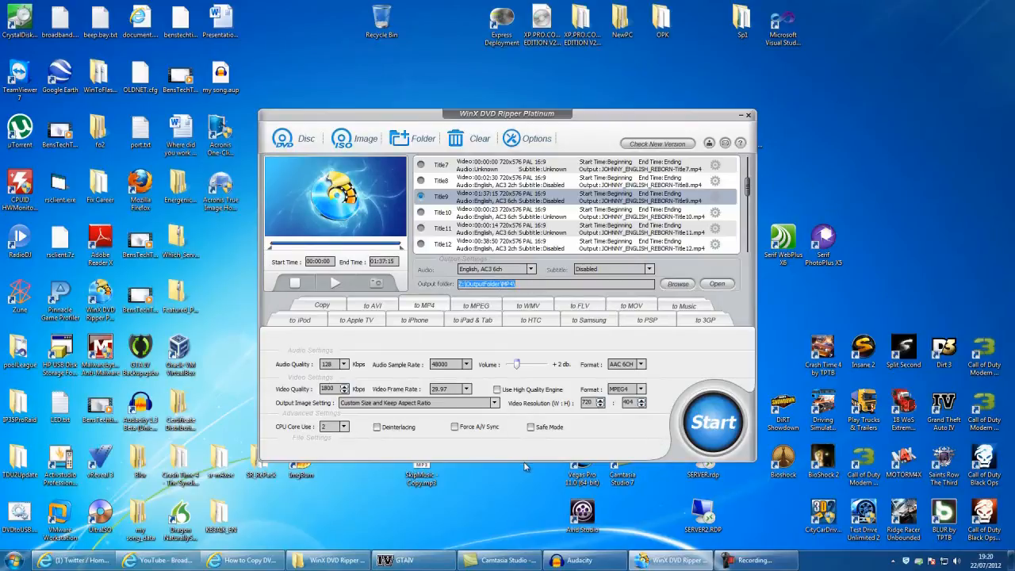
mouse_move(496, 406)
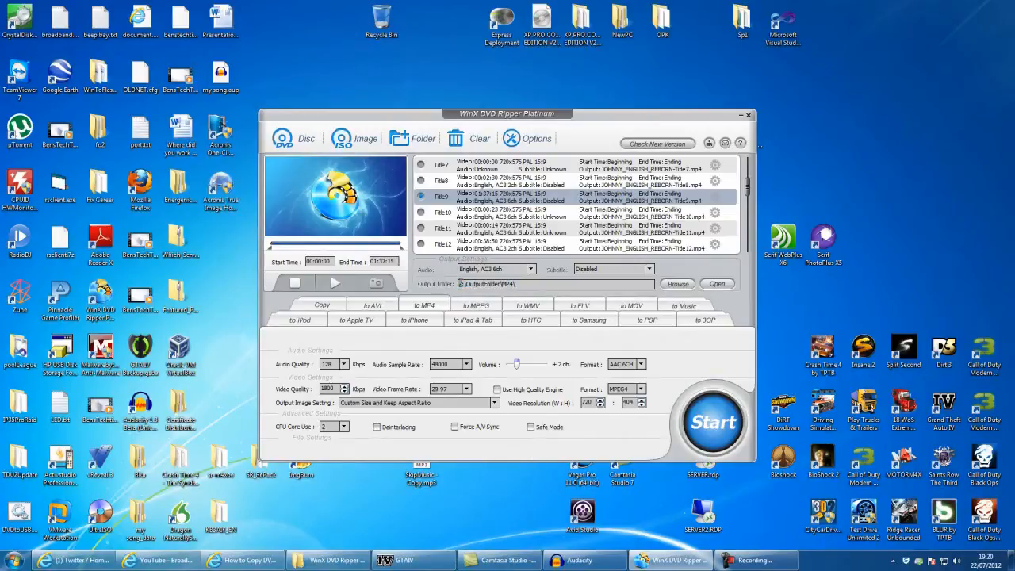
triple_click(522, 284)
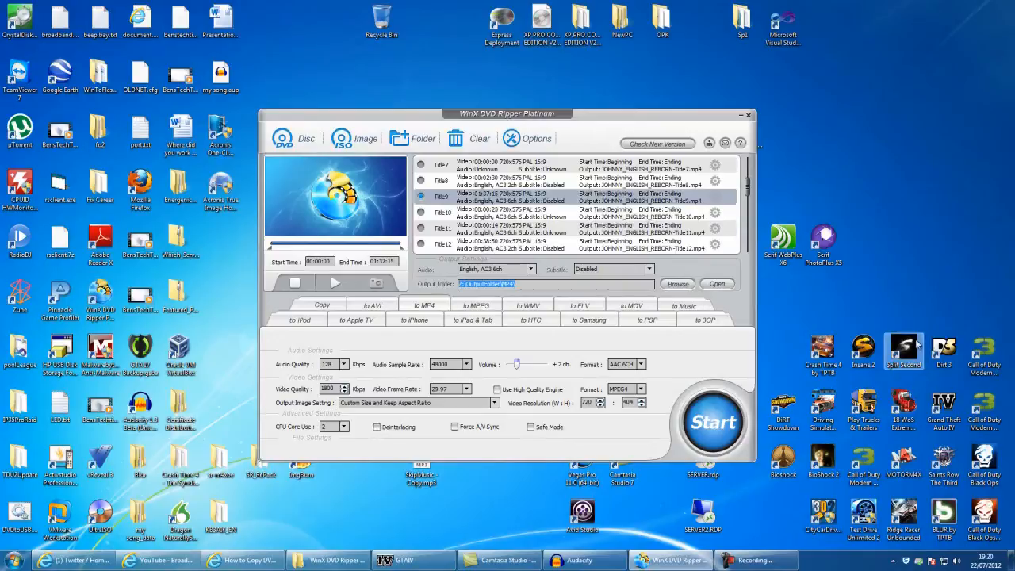
mouse_move(881, 254)
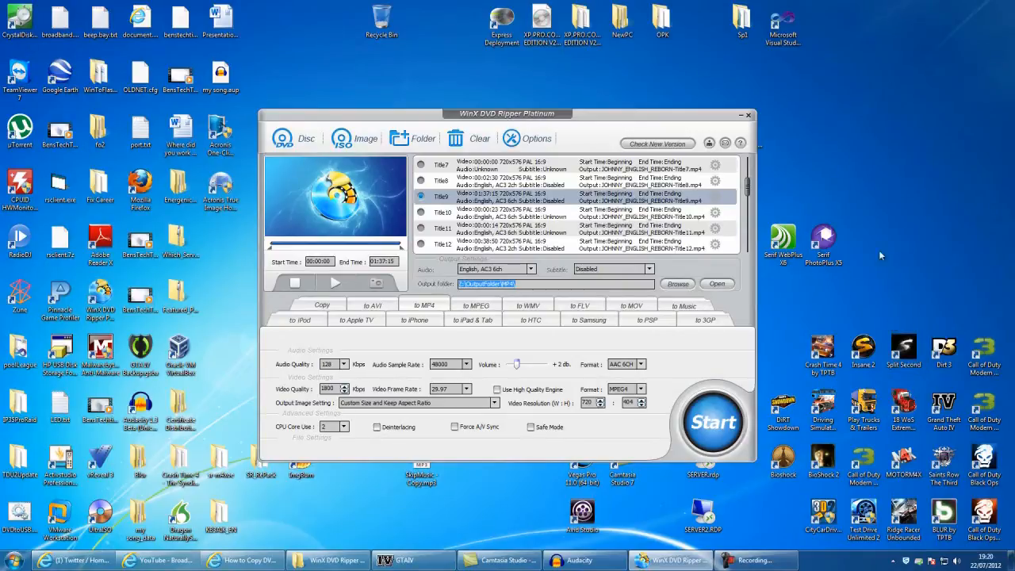
mouse_move(999, 212)
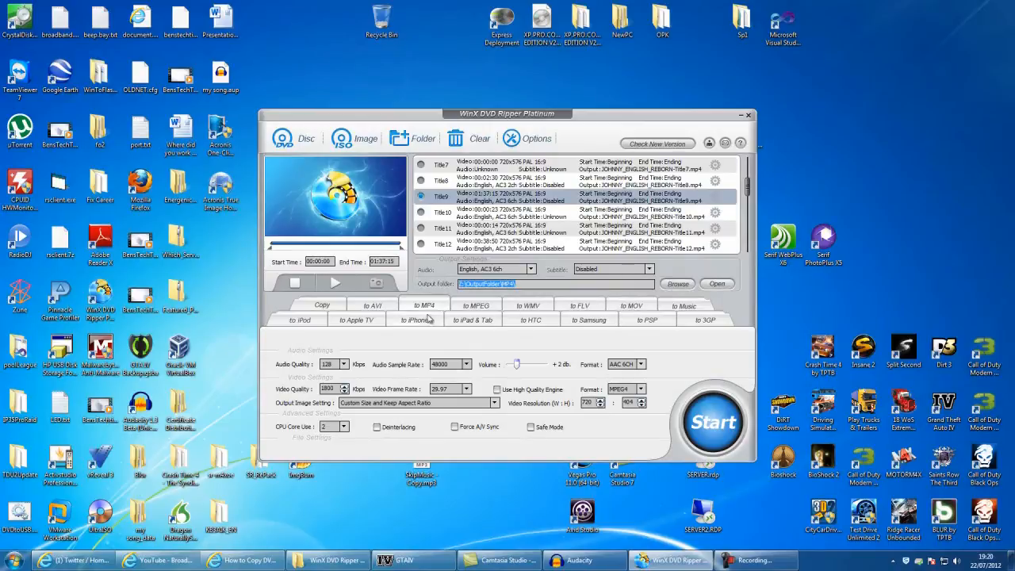
mouse_move(418, 310)
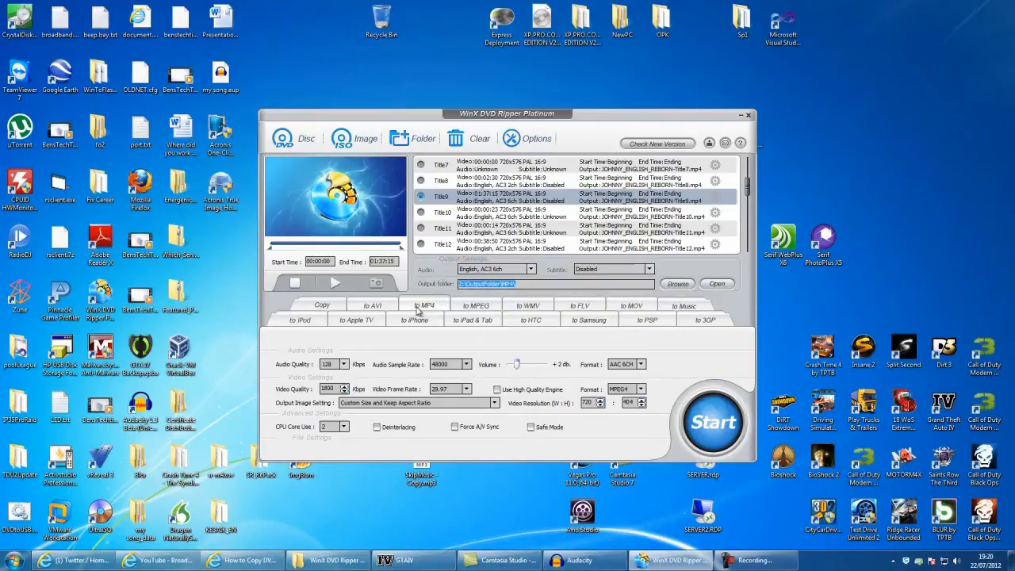
mouse_move(426, 309)
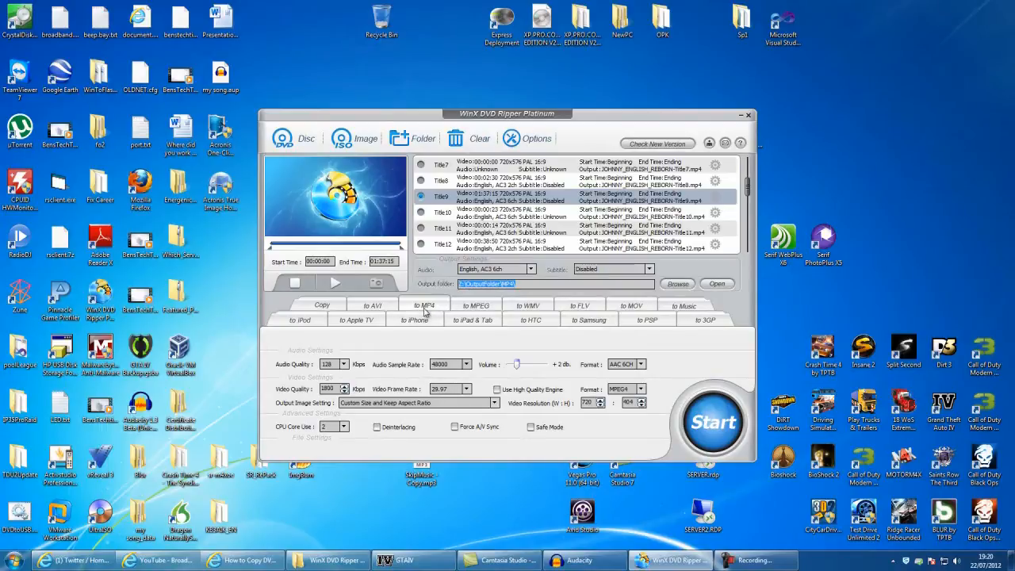
mouse_move(445, 301)
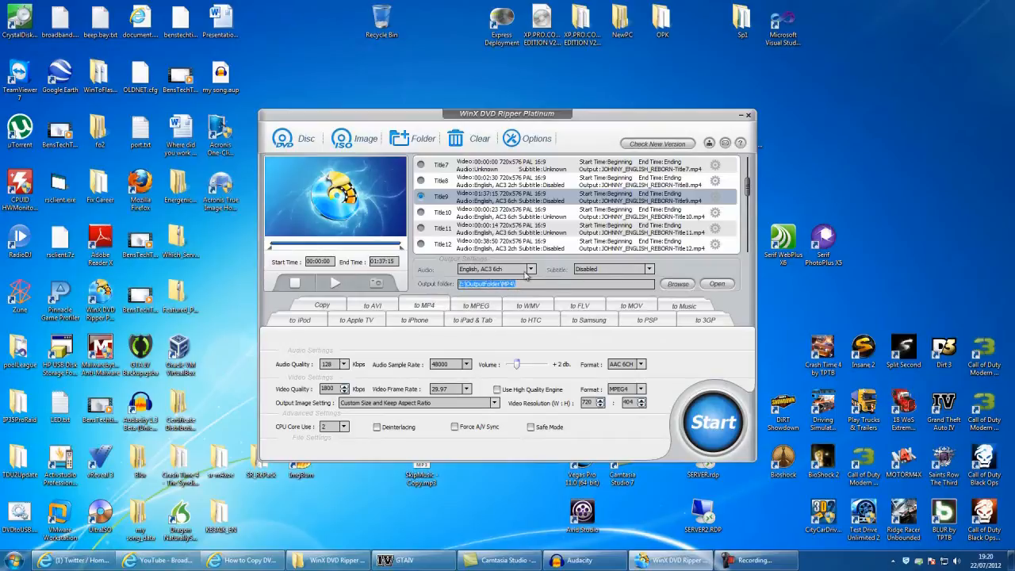
left_click(530, 269)
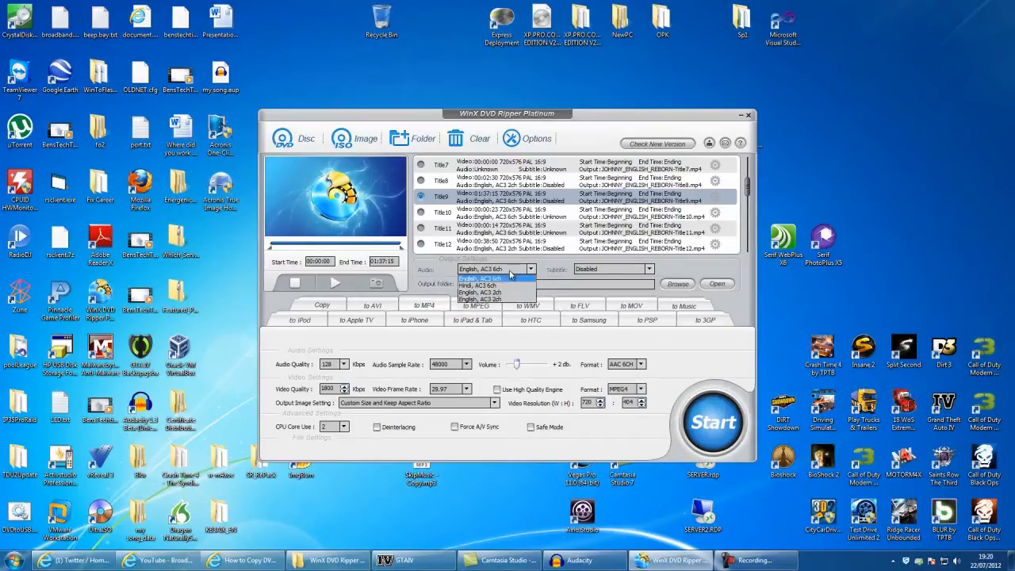
left_click(494, 278)
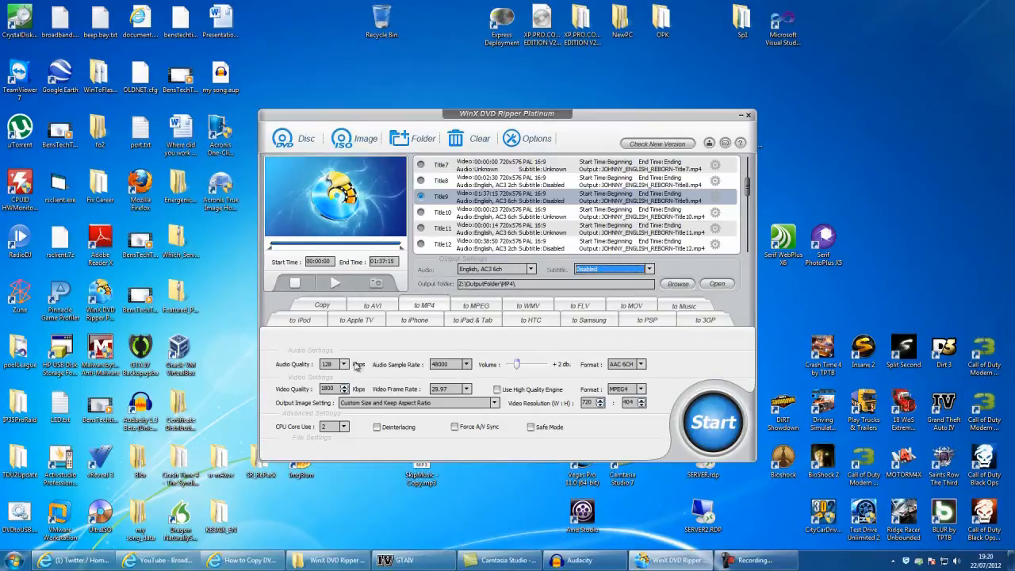
mouse_move(371, 388)
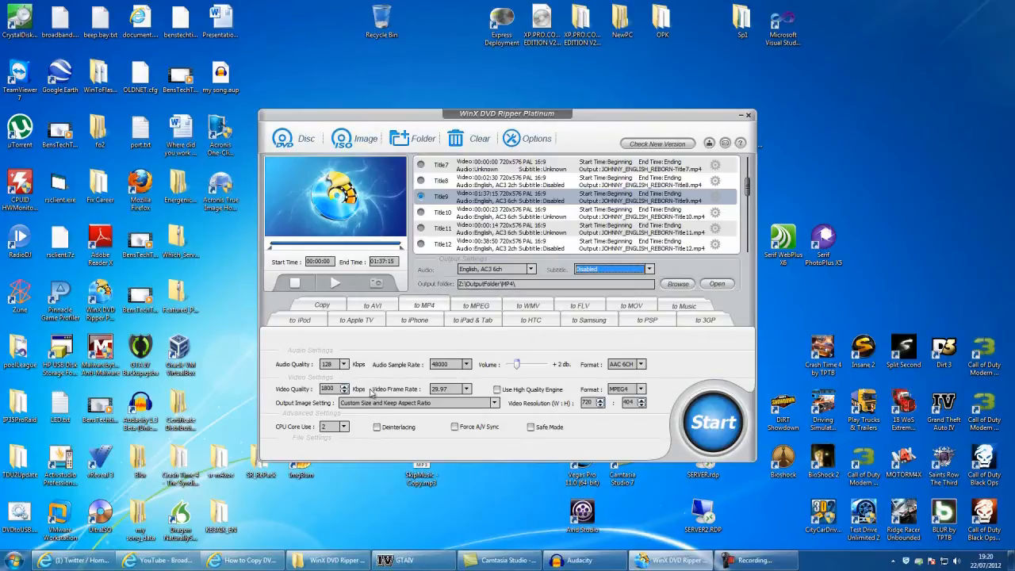
mouse_move(410, 436)
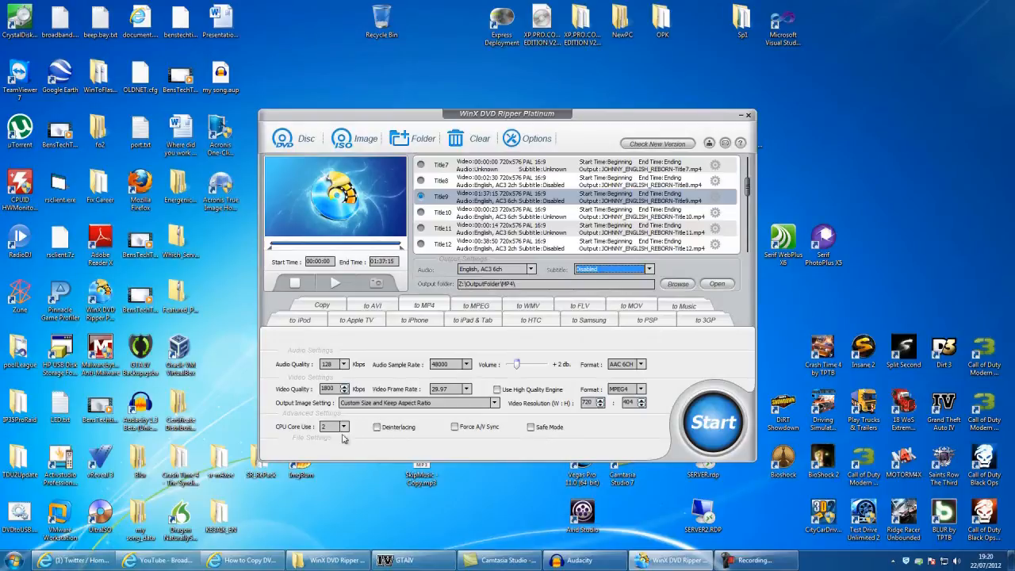
left_click(341, 427)
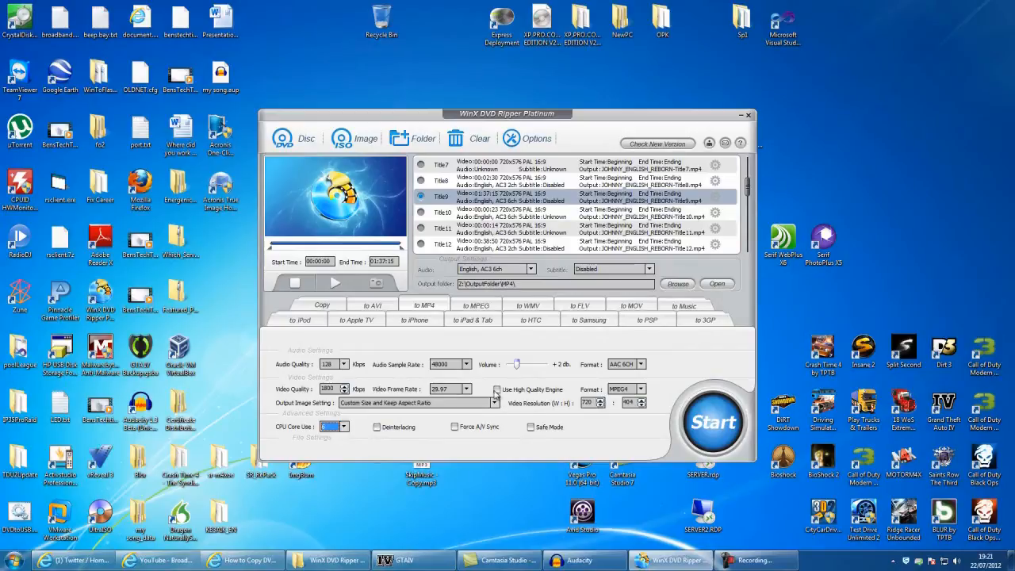
Set CPU Core Use to 6, enable the high quality engine, and keep custom size aspect ratio.
left_click(496, 389)
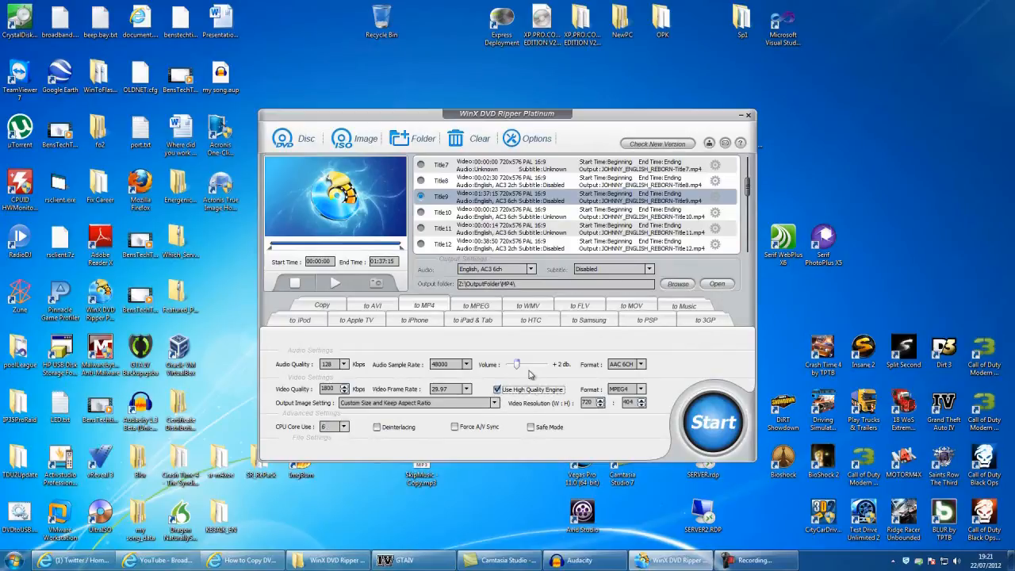
left_click(491, 402)
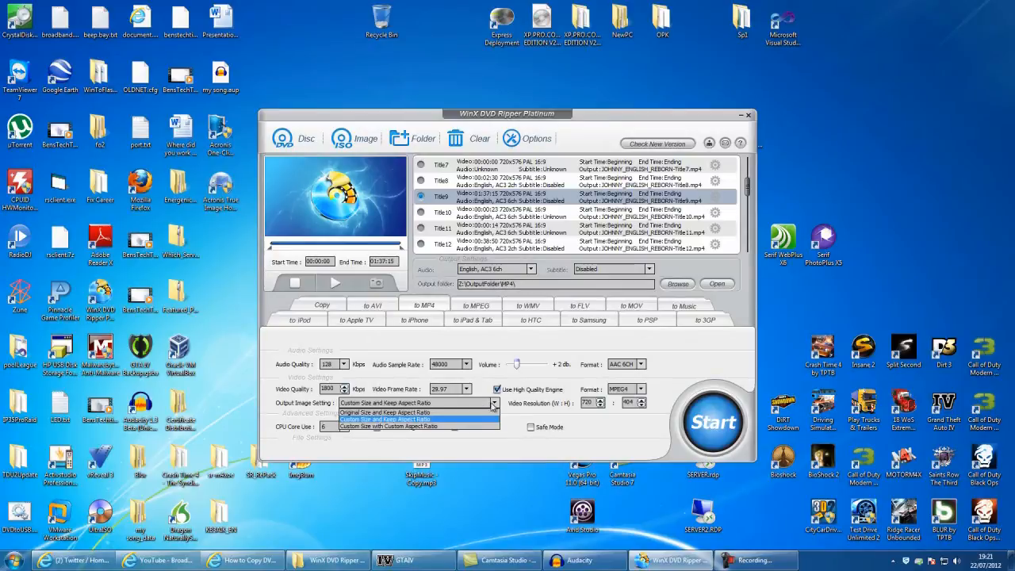
left_click(398, 413)
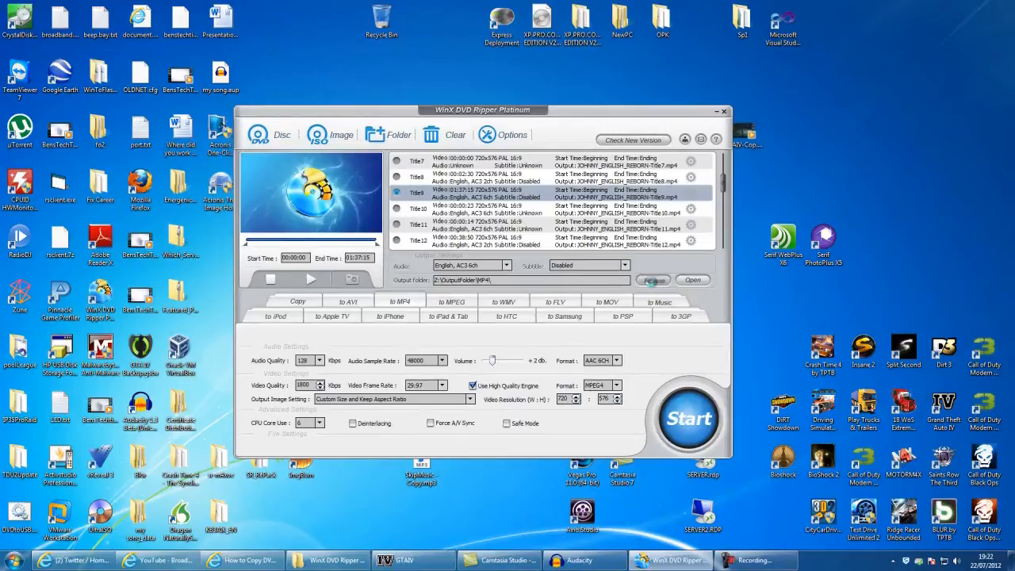
Open Computer in Windows Explorer and enter Local Disk (C:).
left_click(653, 280)
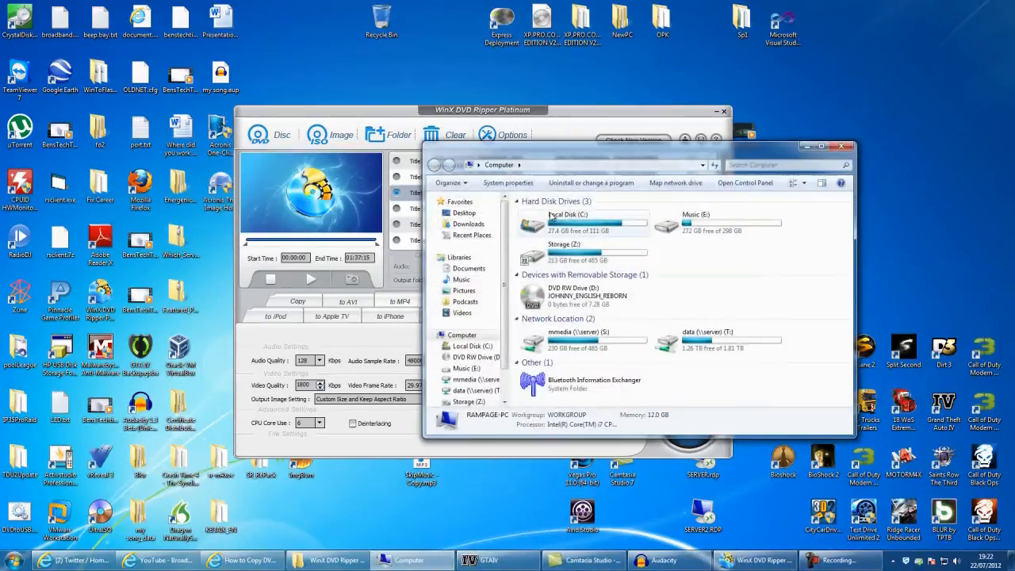
double_click(566, 222)
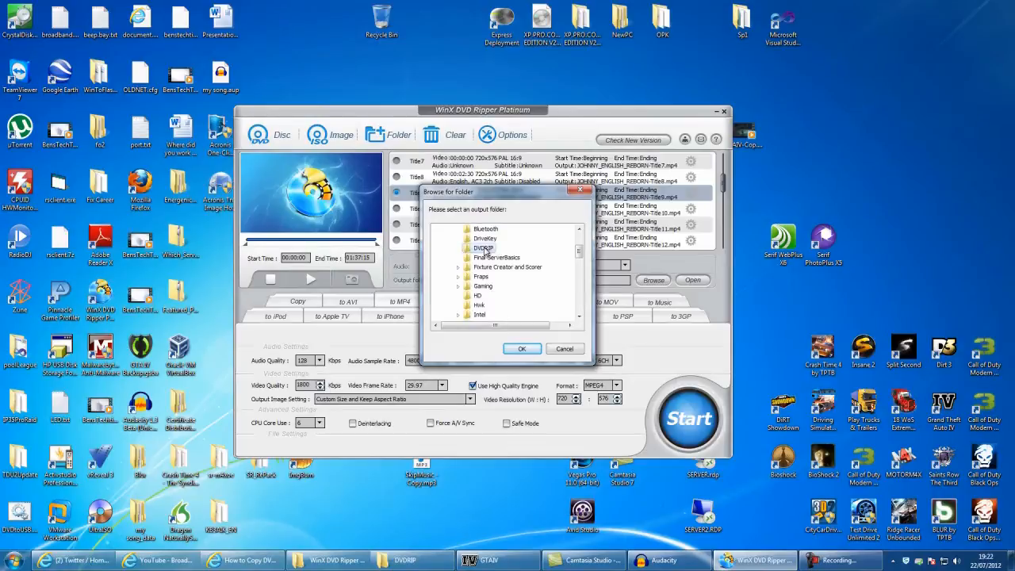
Confirm C:\DVDRIP as the output folder in Browse for Folder.
left_click(522, 348)
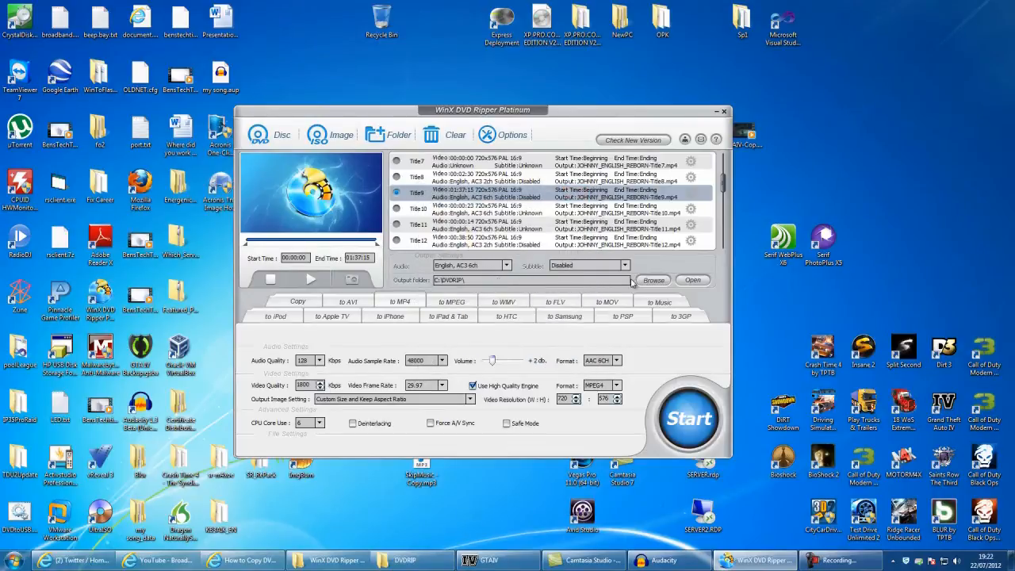
mouse_move(647, 424)
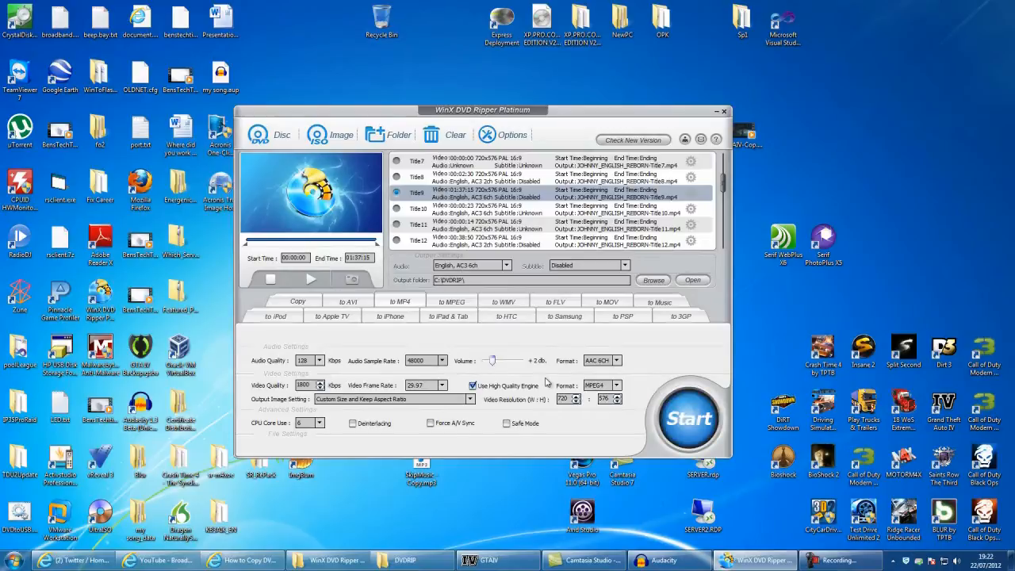
mouse_move(655, 542)
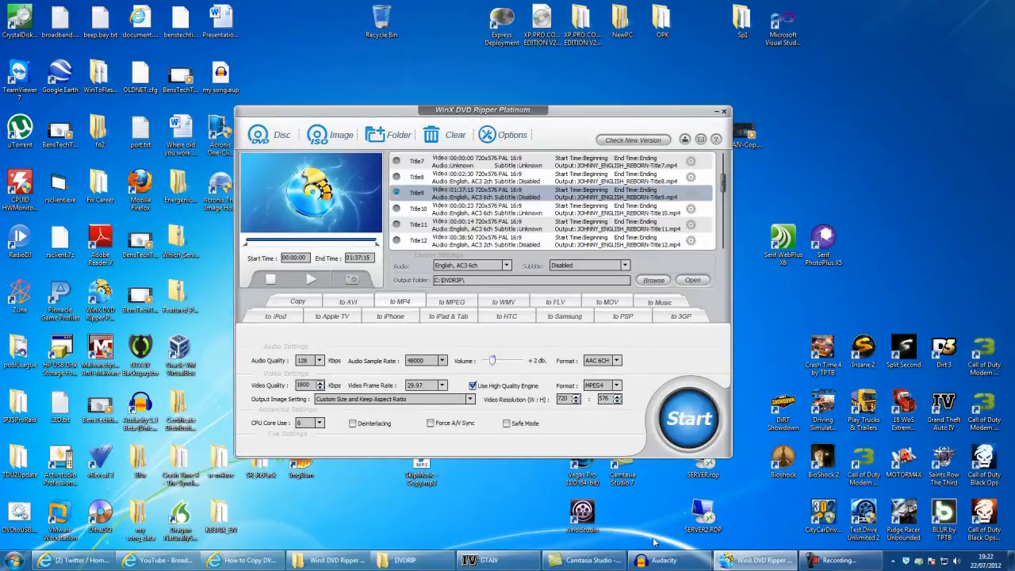
left_click(688, 419)
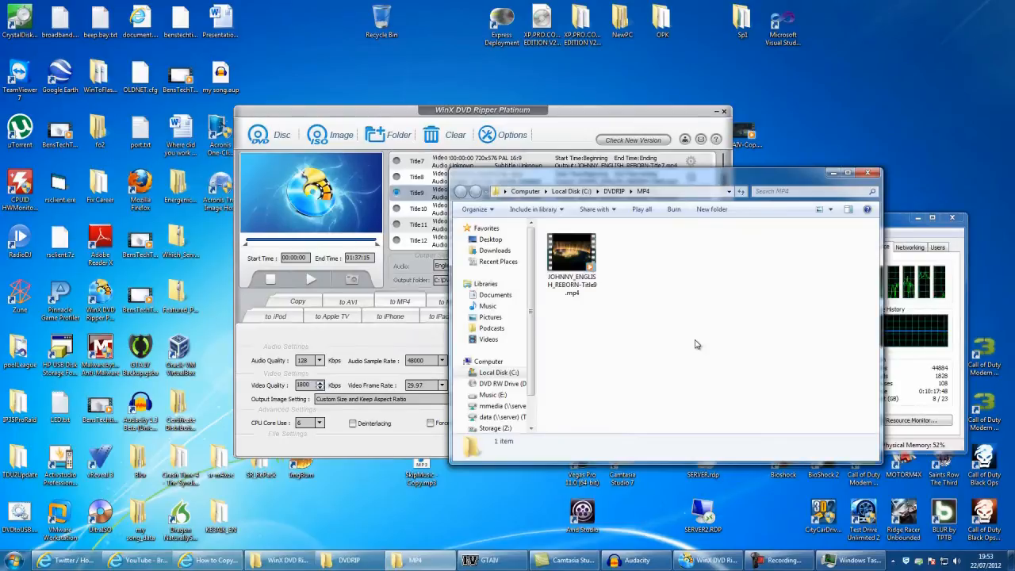
Select JOHNNY_ENGLISH_REBORN-Title9.mp4 to show its 1.25 GB size and 1:37:16 length.
left_click(571, 262)
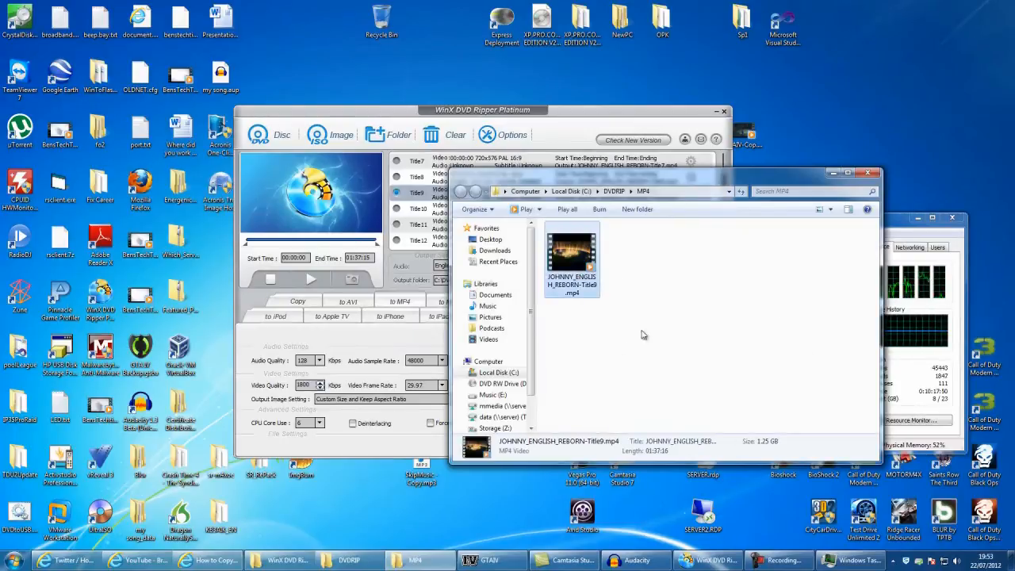